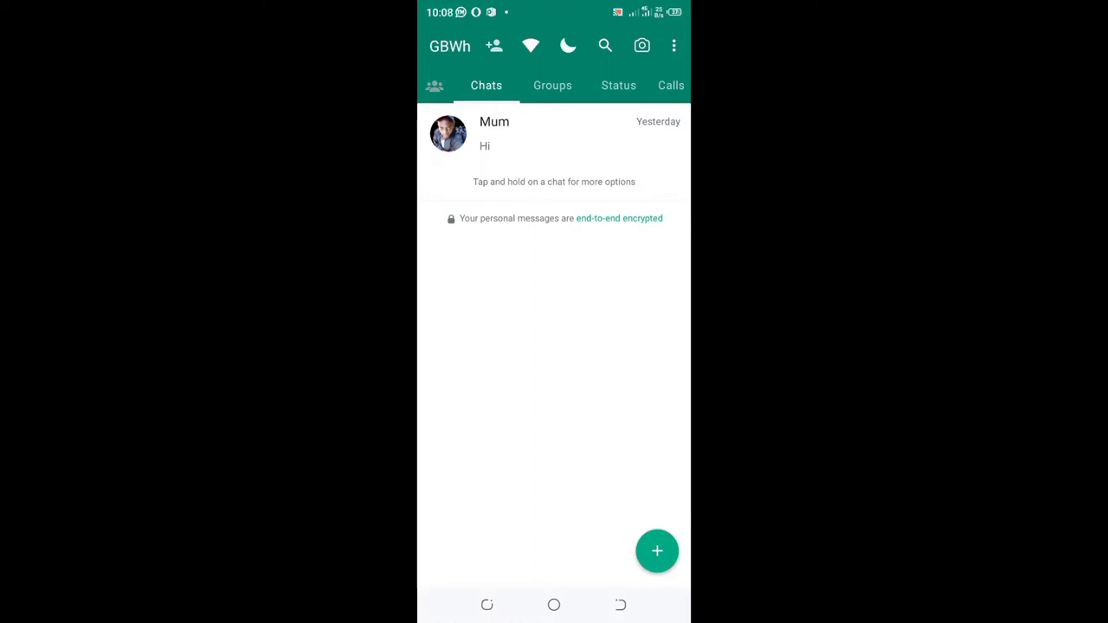
Step: Reach GB Settings from the three-dot menu and cancel the Follow the Developer prompt
{"action": "left_click", "coordinate": [674, 45]}
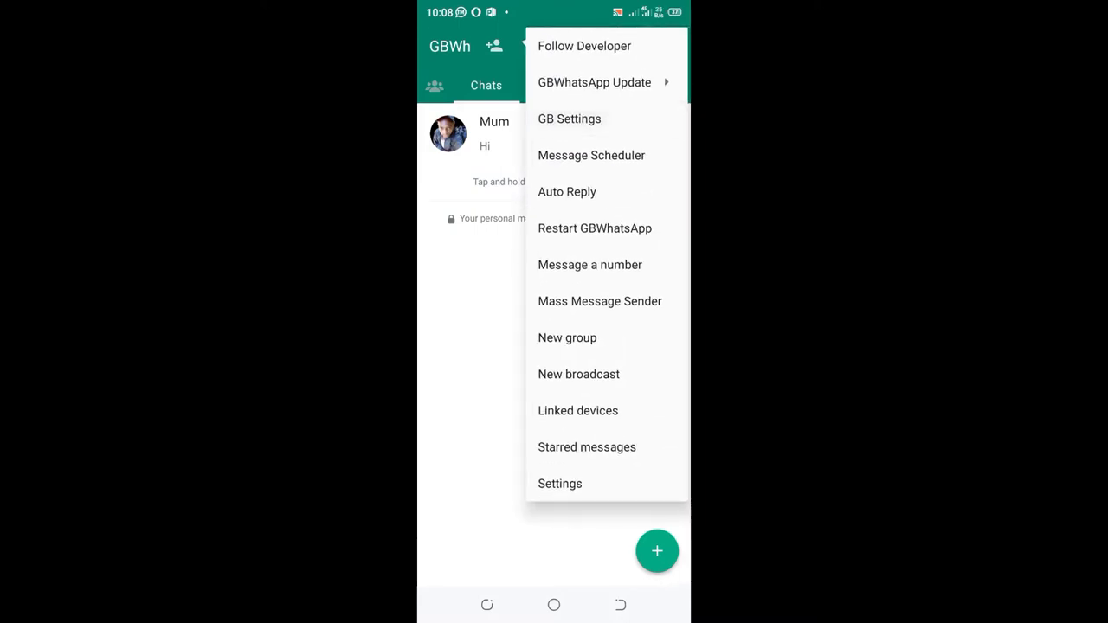
{"action": "left_click", "coordinate": [585, 45]}
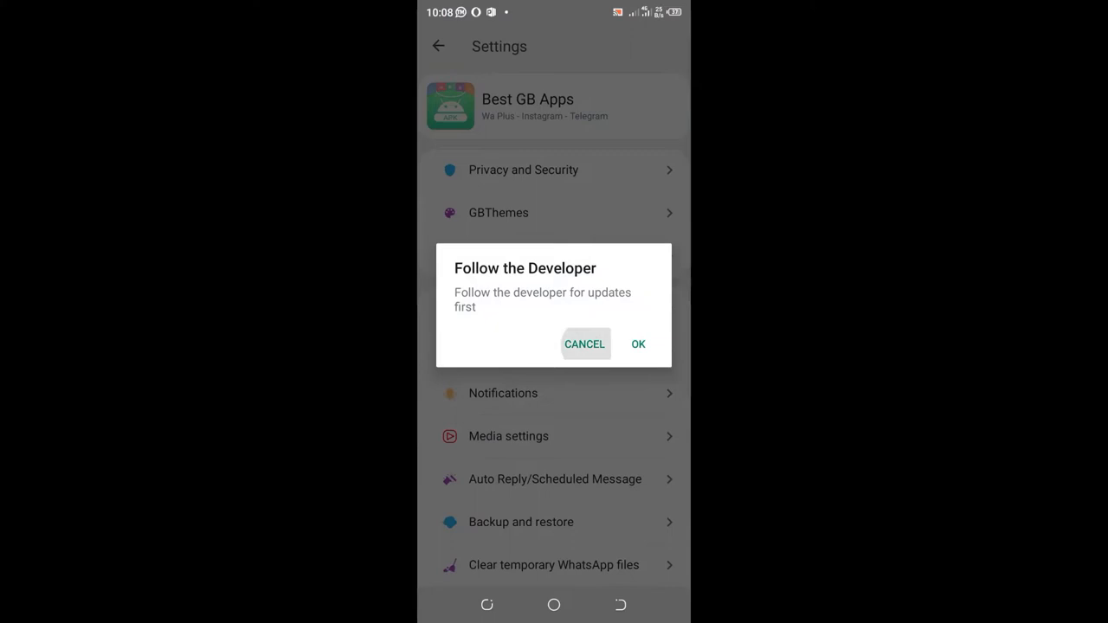
{"action": "left_click", "coordinate": [585, 343]}
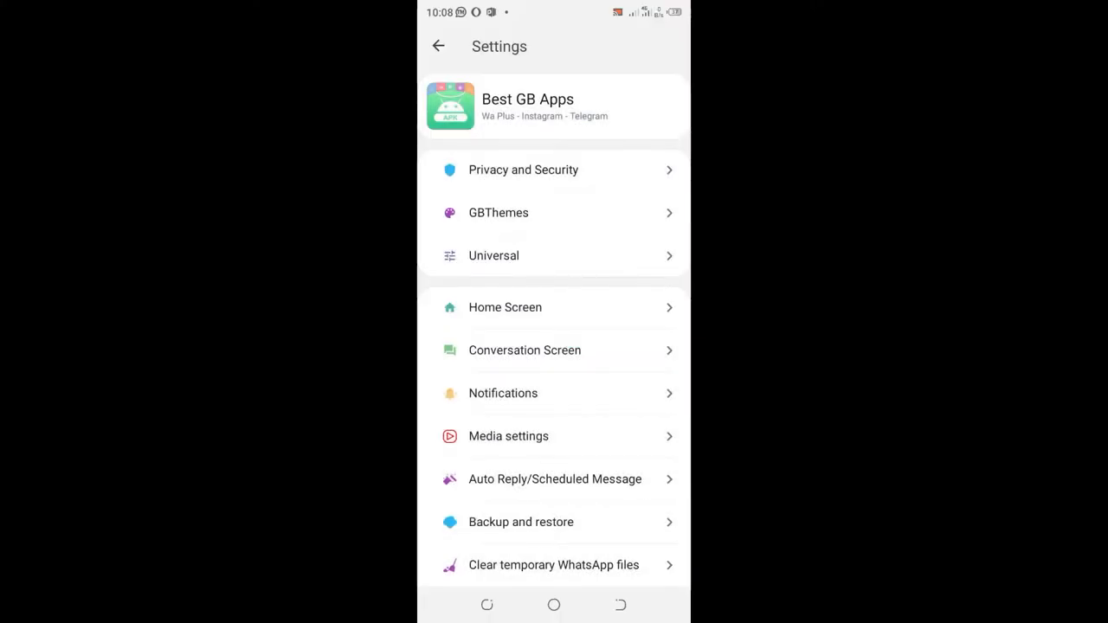
Step: Run Reset Privacy under Privacy and Security, confirm it, and dismiss the changelog after restart
{"action": "left_click", "coordinate": [555, 170]}
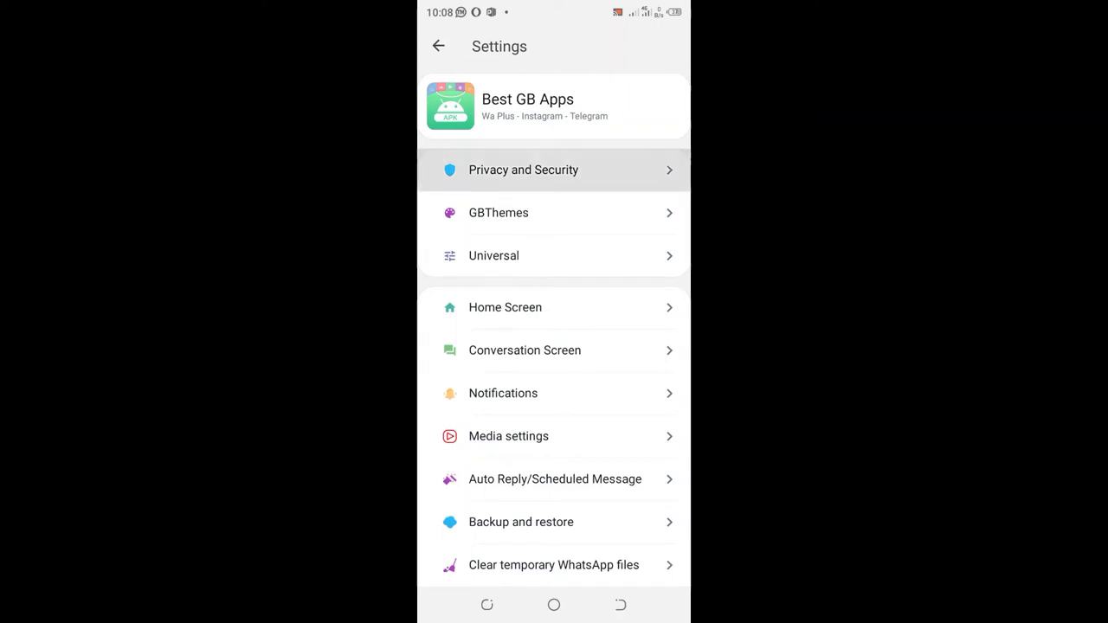
{"action": "left_click", "coordinate": [523, 169]}
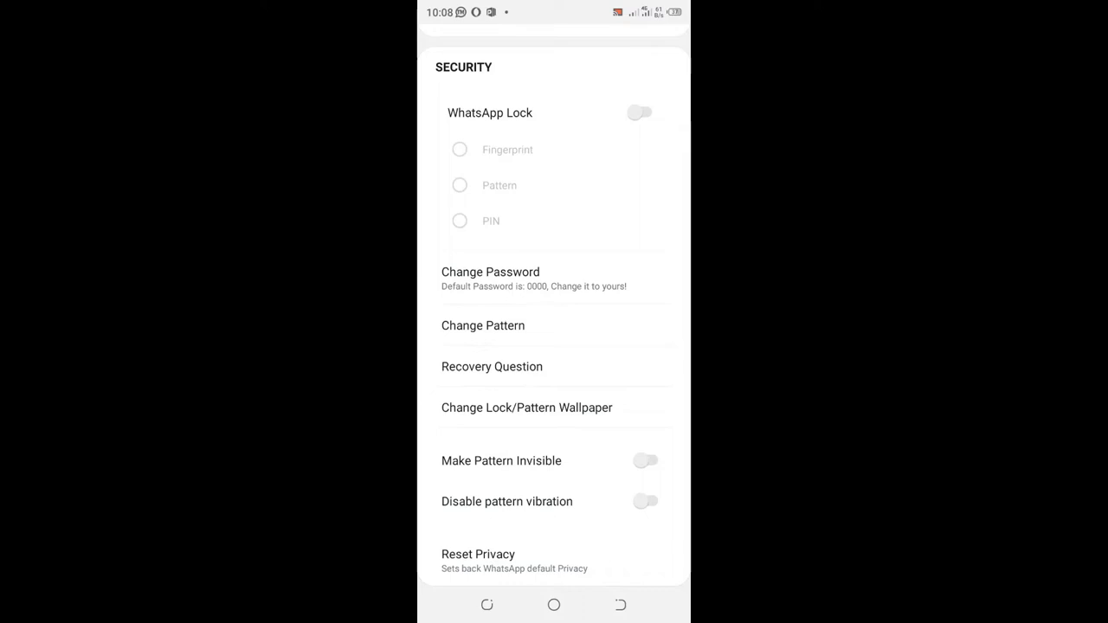
{"action": "left_click", "coordinate": [478, 554]}
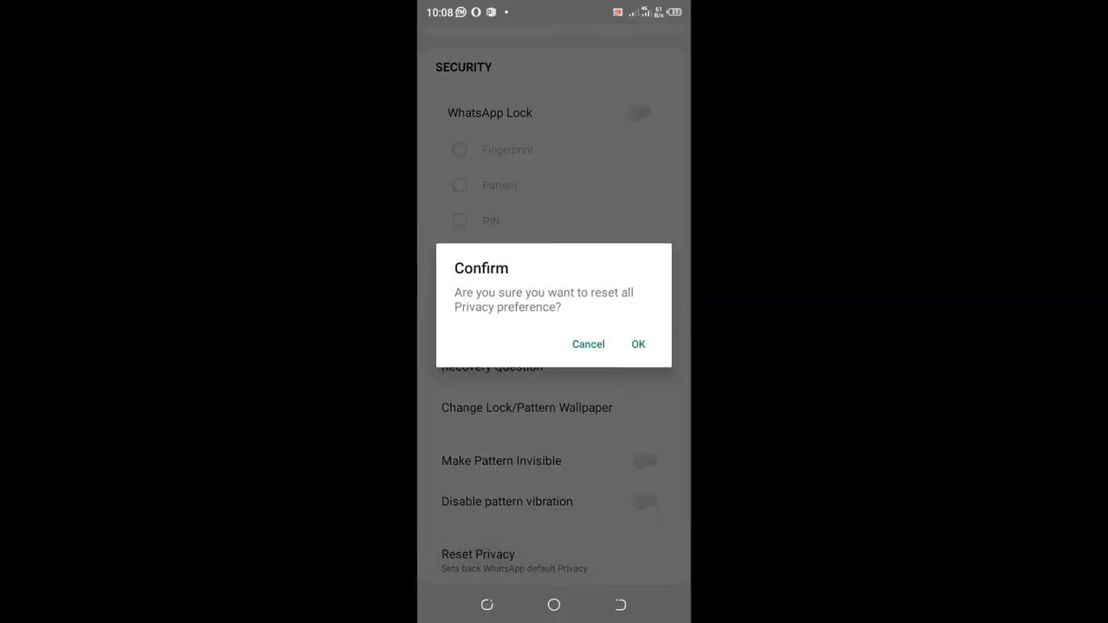
{"action": "left_click", "coordinate": [637, 343]}
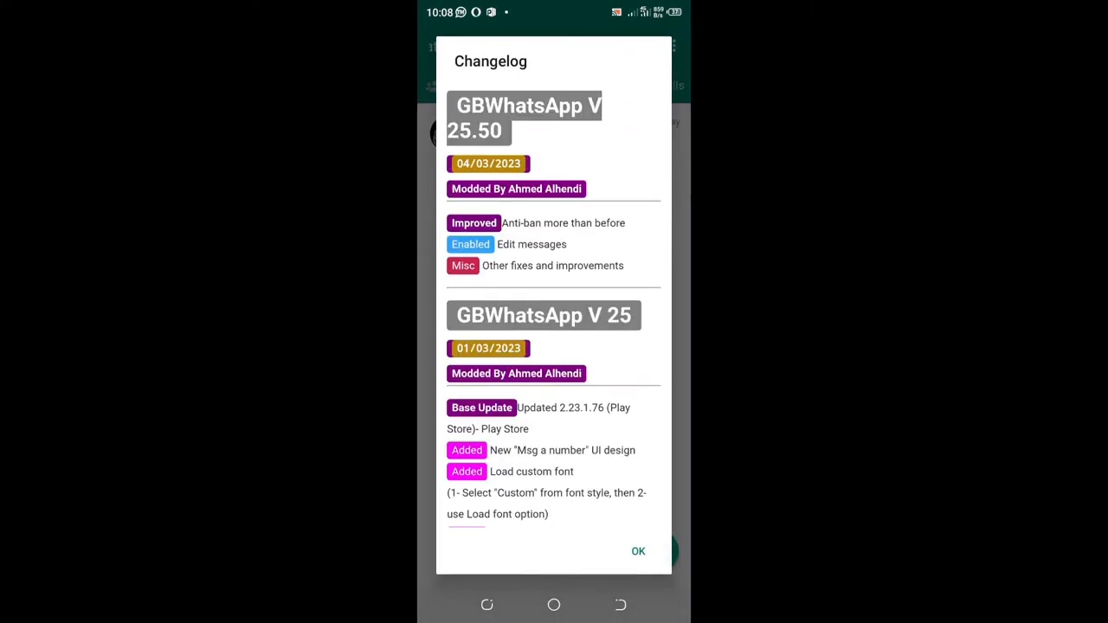
{"action": "left_click", "coordinate": [638, 551]}
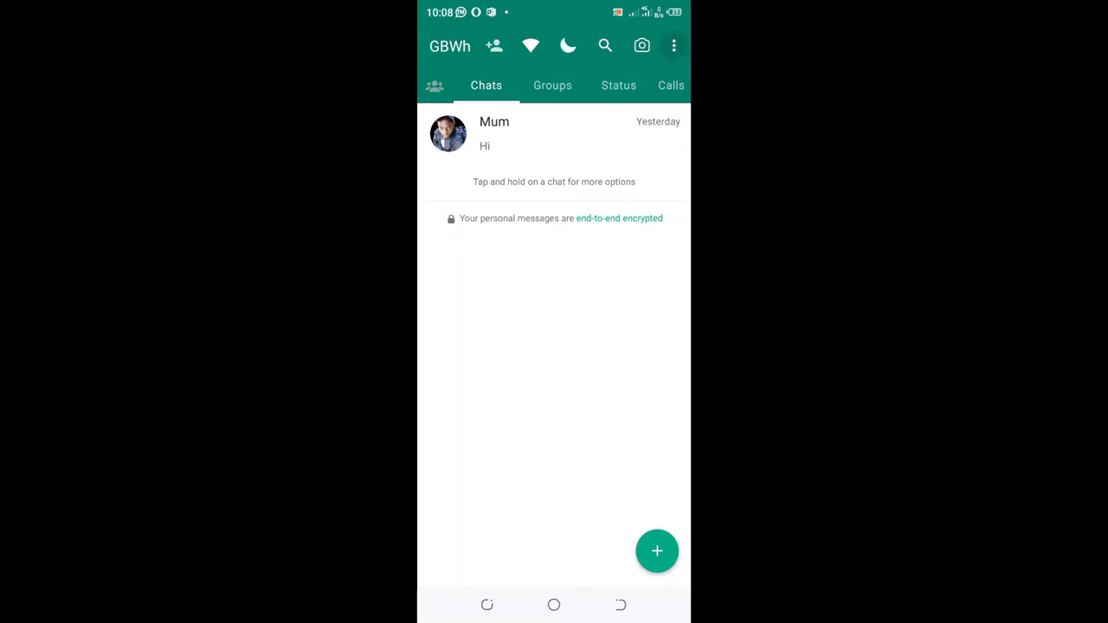
Step: Reach the GBThemes page via the three-dot menu and GB Settings
{"action": "left_click", "coordinate": [673, 45]}
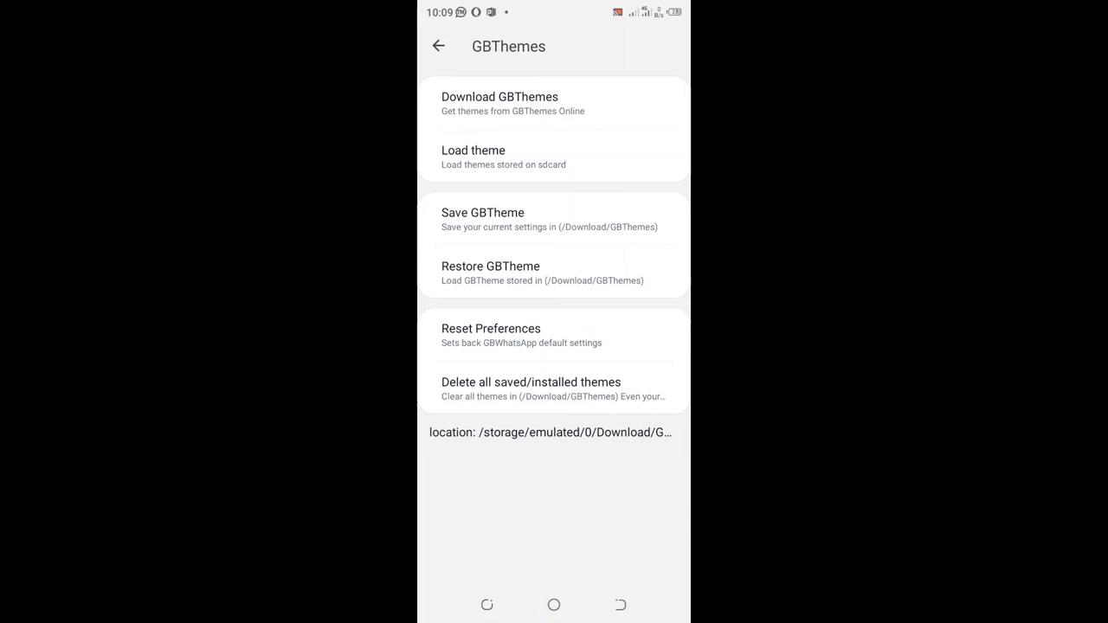
Step: Run Reset Preferences in GBThemes and confirm, returning to the chats list
{"action": "left_click", "coordinate": [492, 336]}
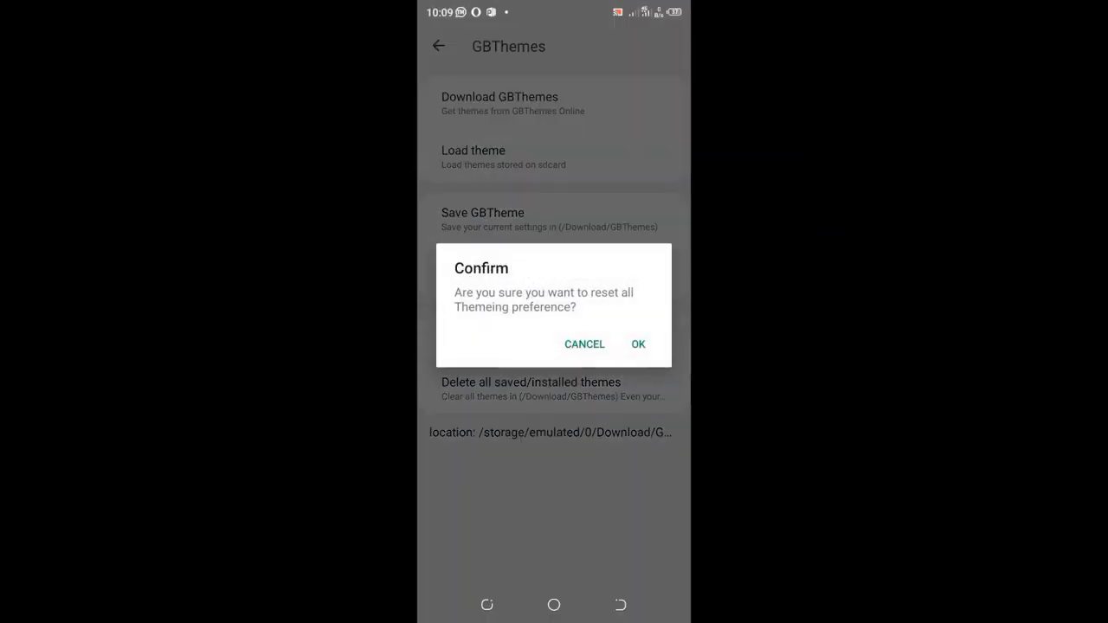
{"action": "left_click", "coordinate": [637, 343]}
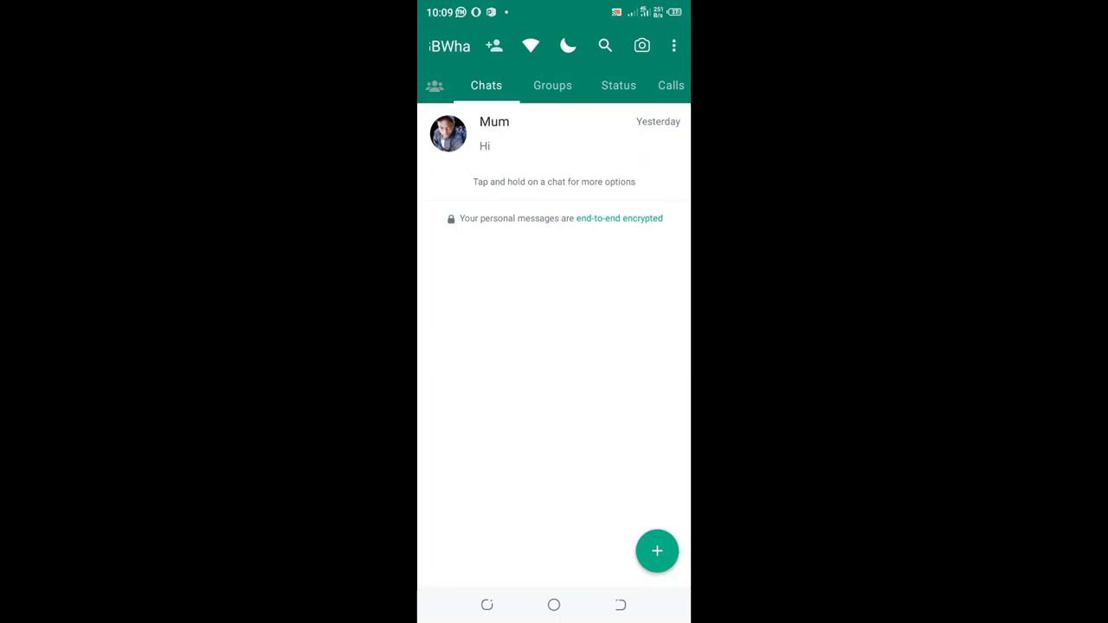